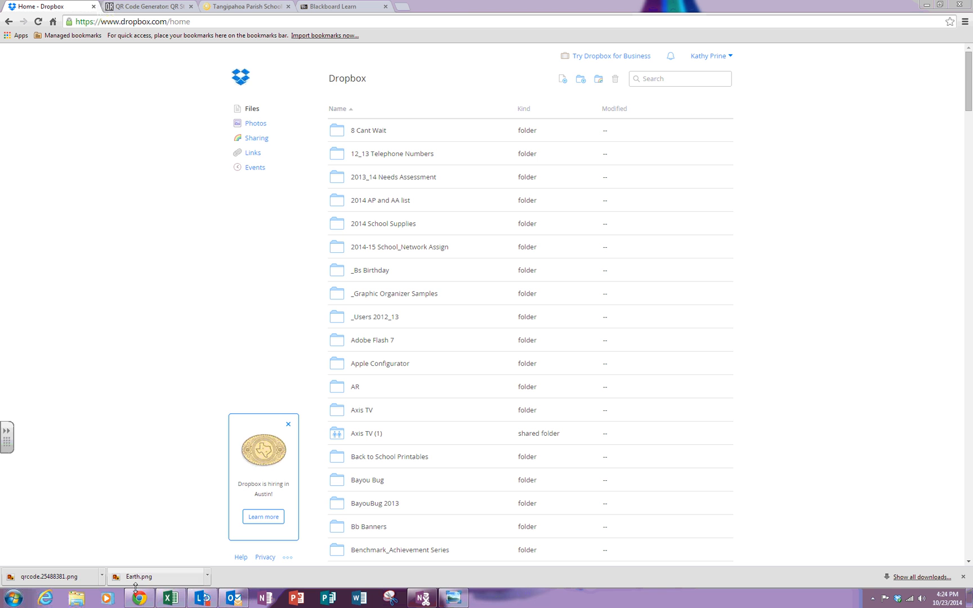
pyautogui.moveTo(137, 598)
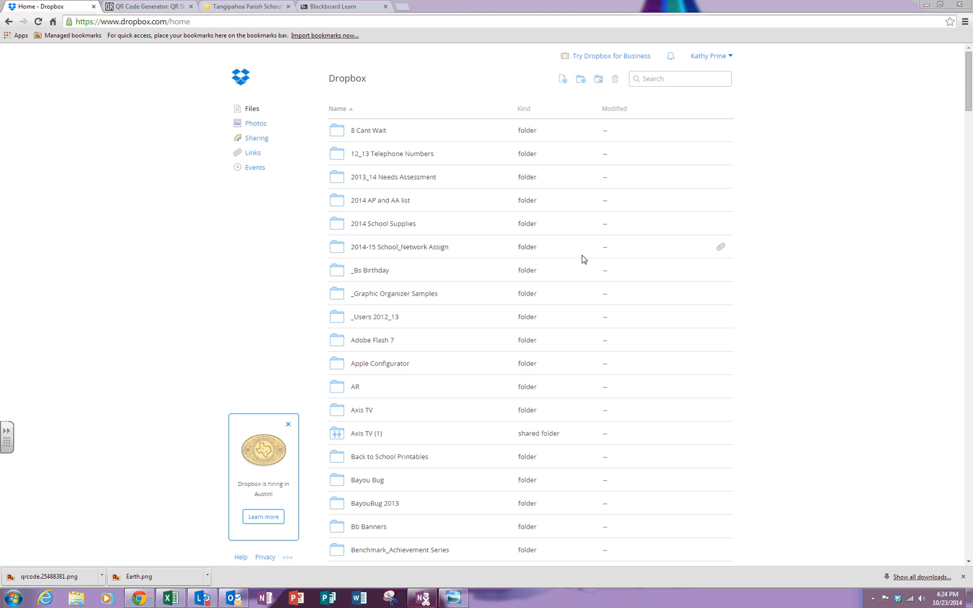
# Step: Select Earth.png in Pictures > Solar System and generate its shareable link
pyautogui.scroll(-3)
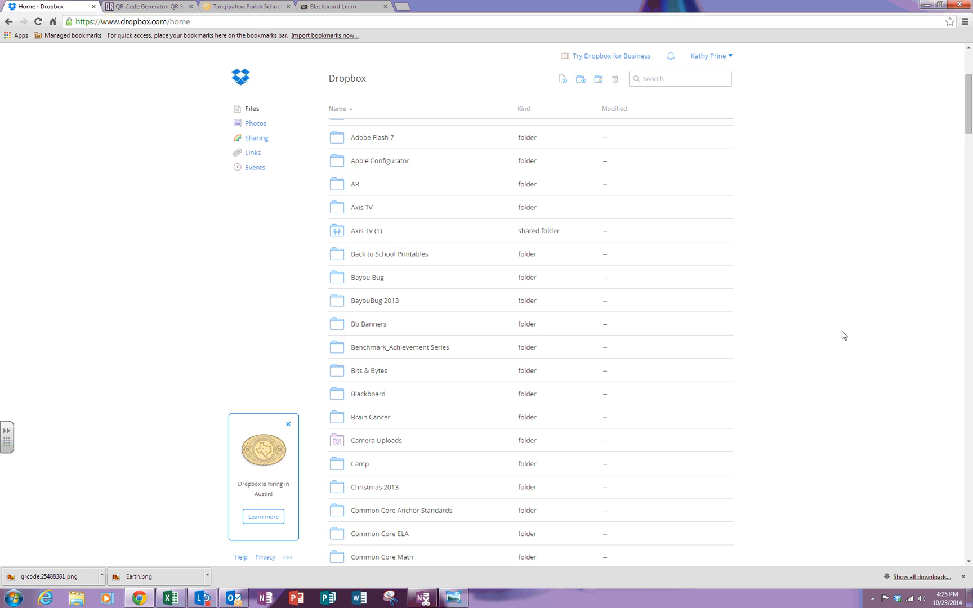
pyautogui.scroll(-3)
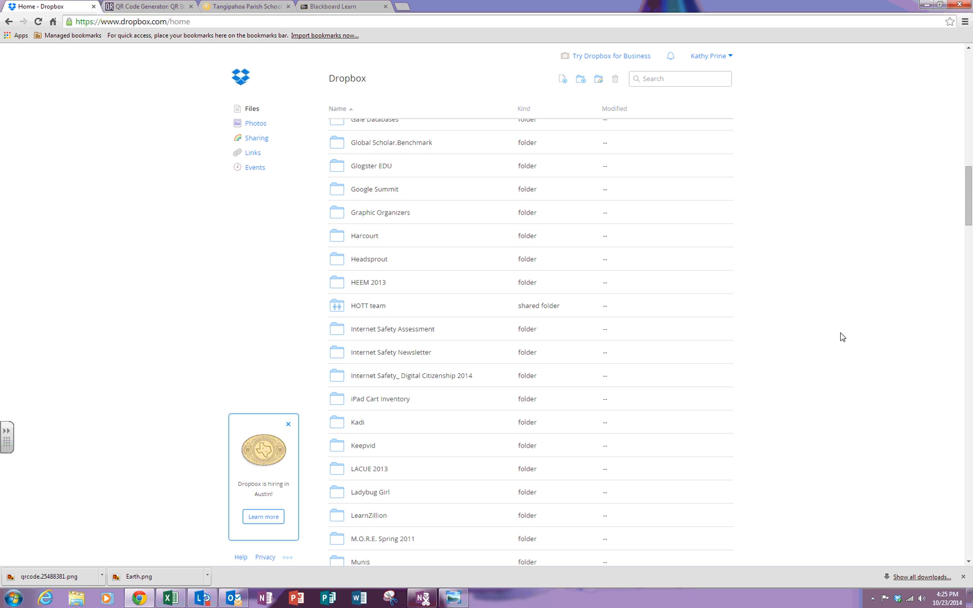
pyautogui.scroll(-3)
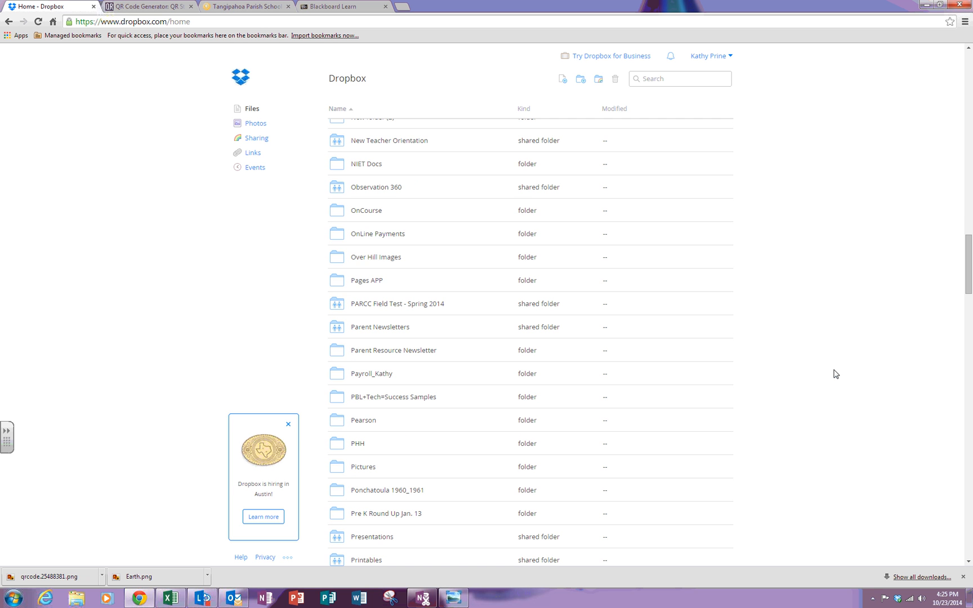
pyautogui.moveTo(363, 466)
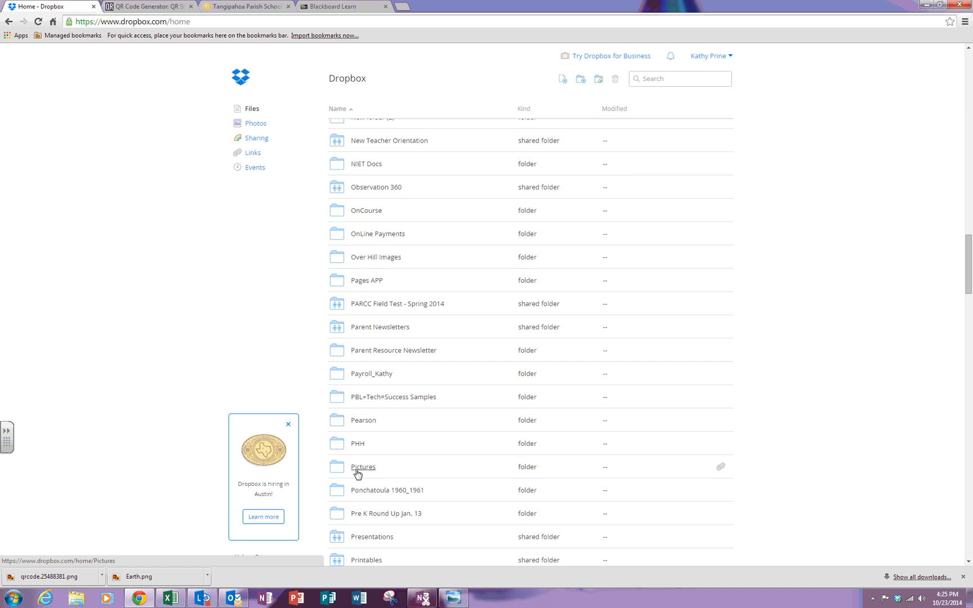
pyautogui.click(363, 466)
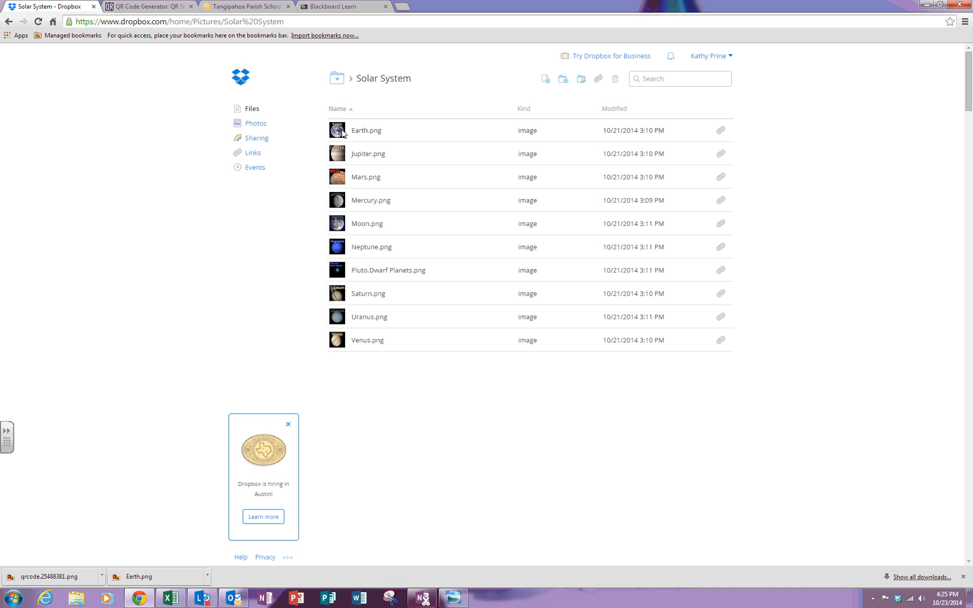
pyautogui.click(366, 130)
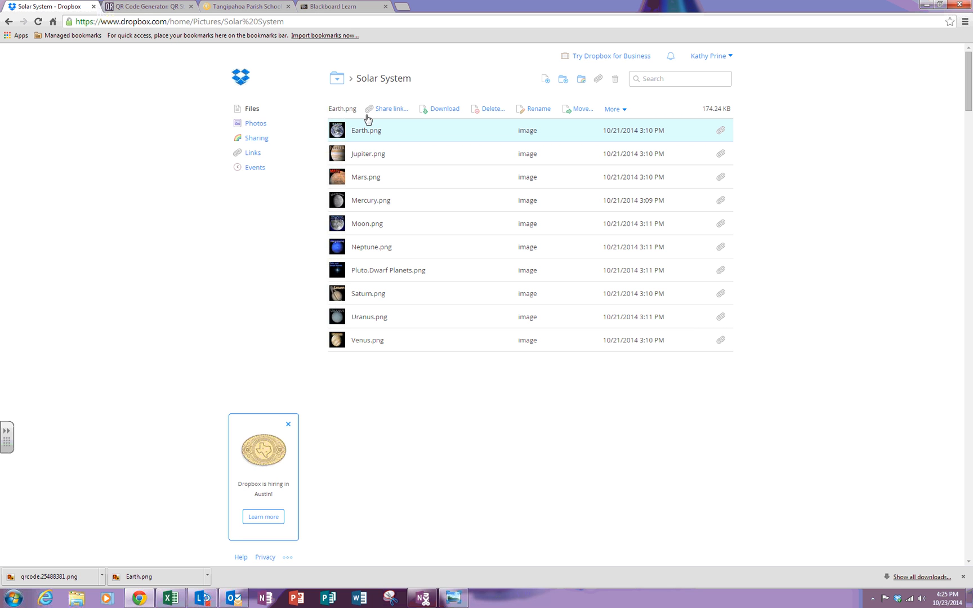
pyautogui.moveTo(388, 110)
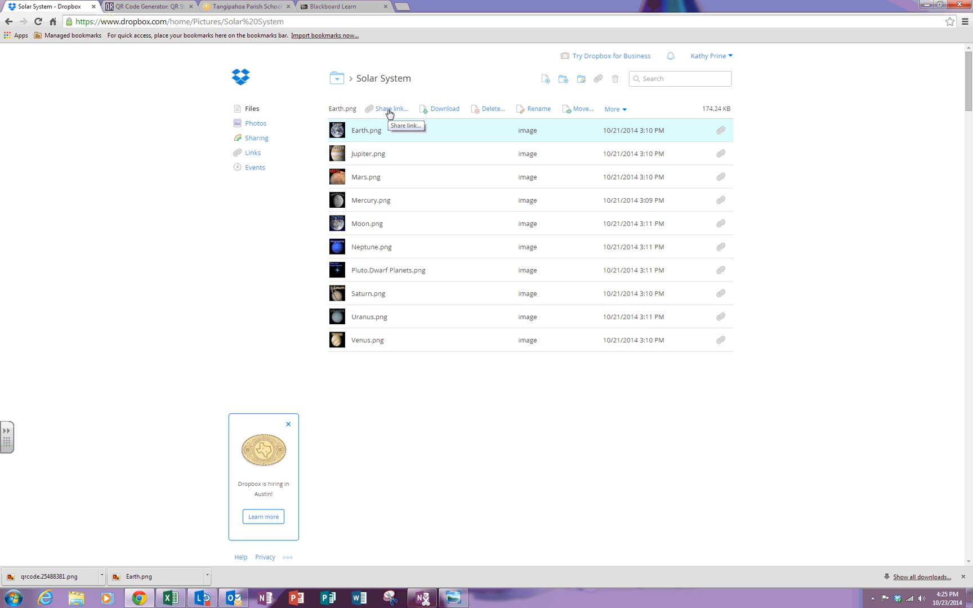
pyautogui.click(390, 109)
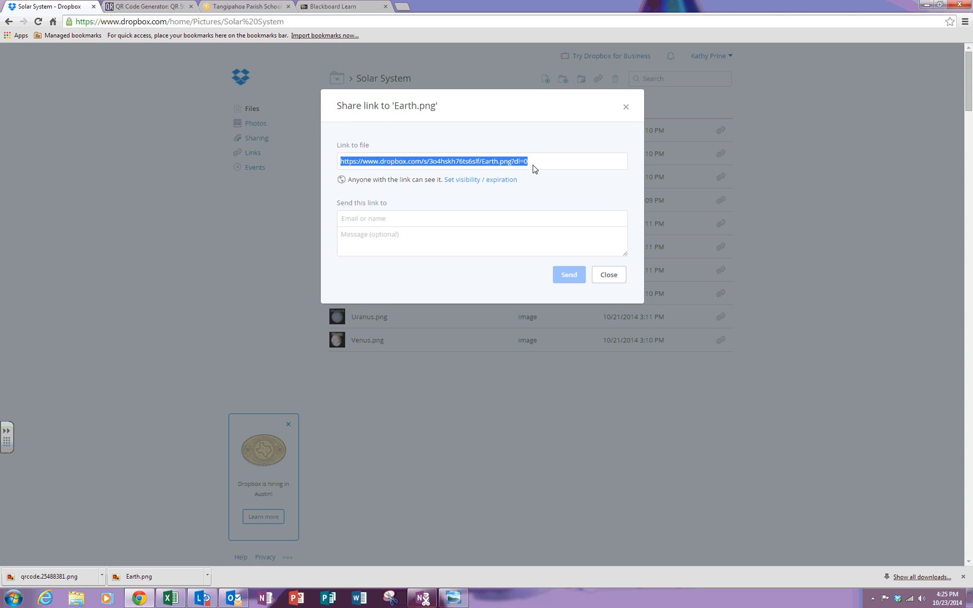
pyautogui.moveTo(535, 169)
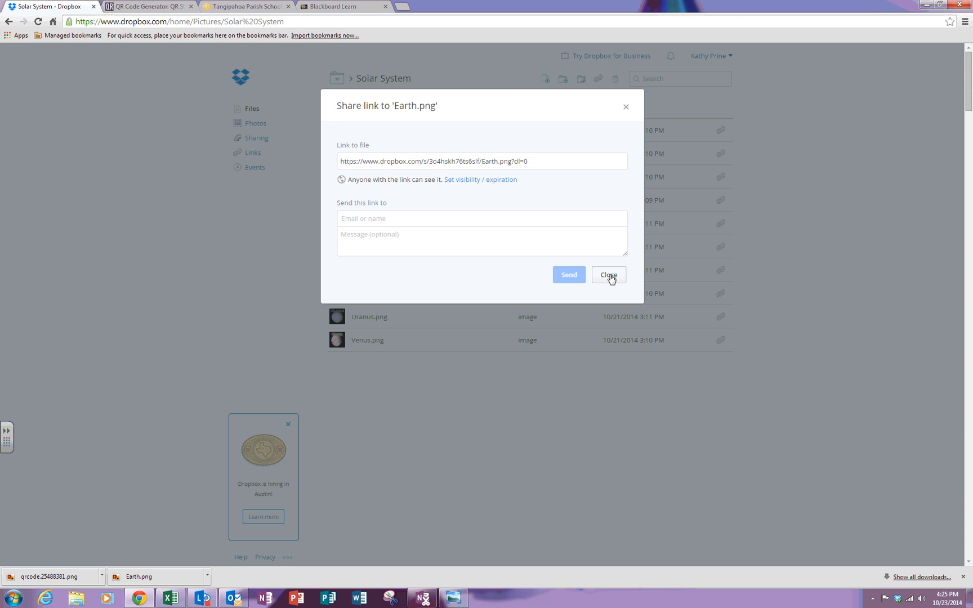
pyautogui.click(608, 274)
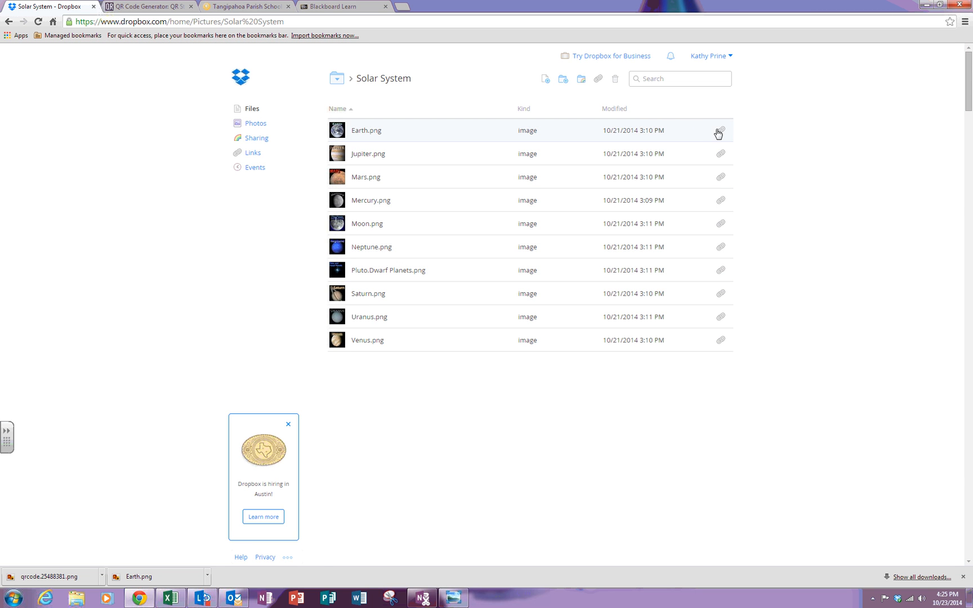
pyautogui.moveTo(720, 133)
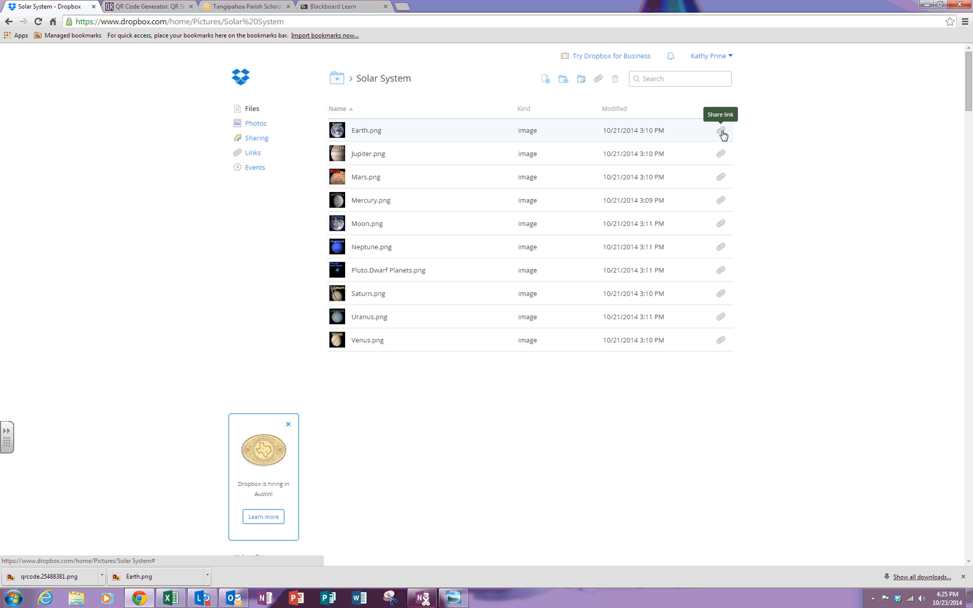
pyautogui.click(721, 133)
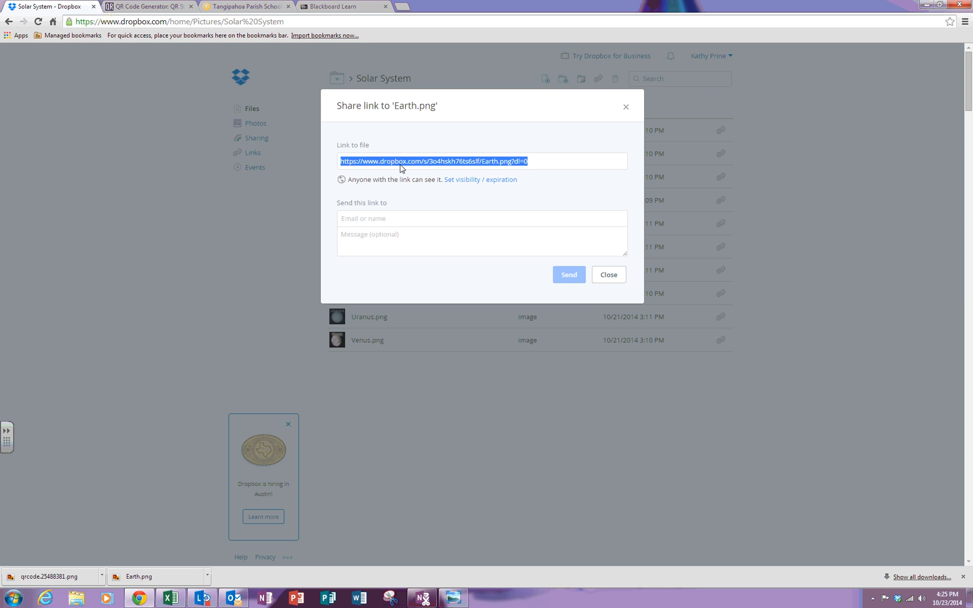
pyautogui.moveTo(508, 166)
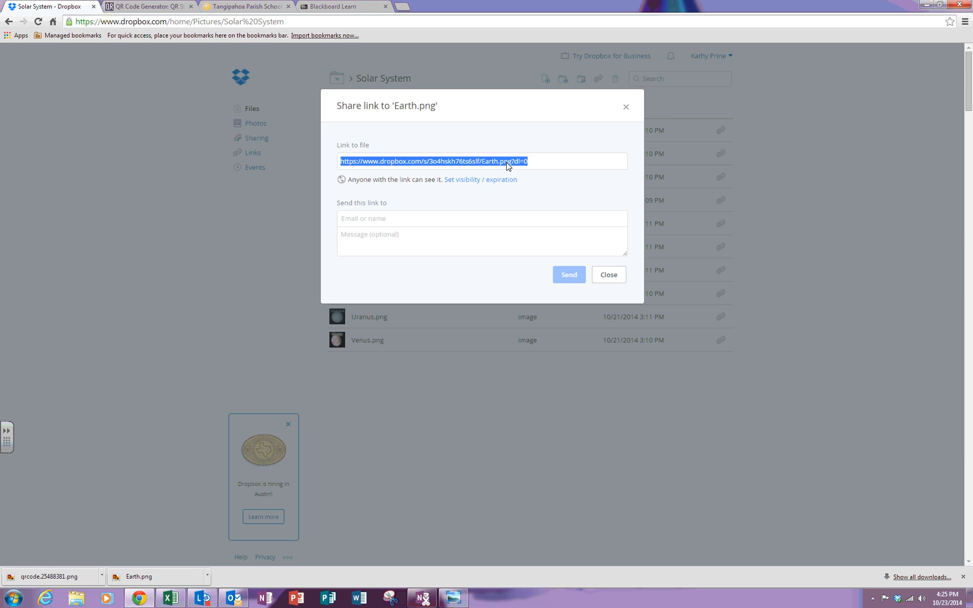